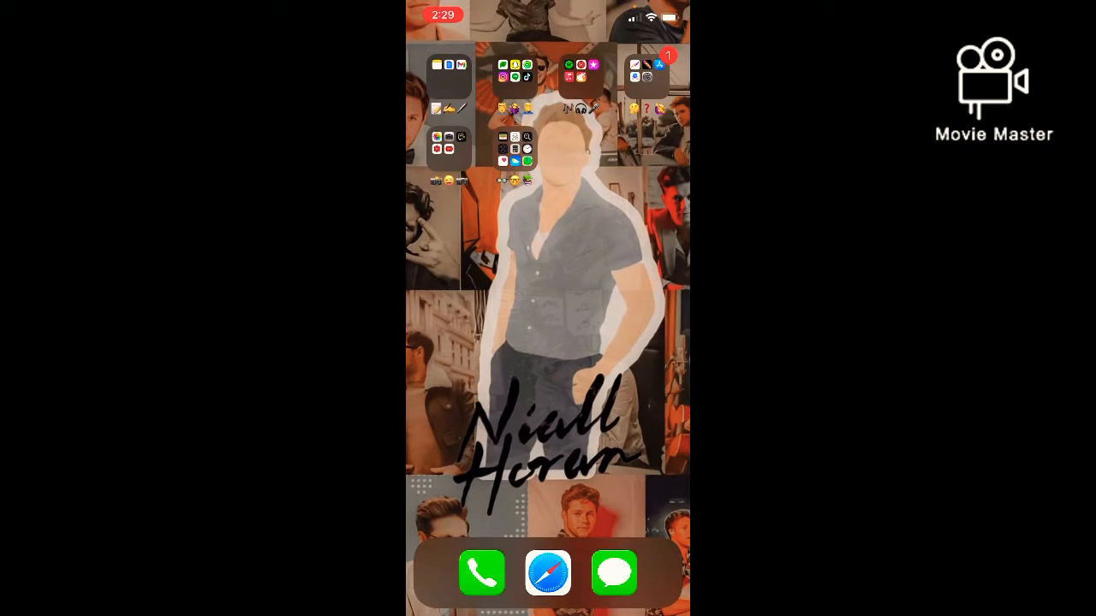
Step: Launch Safari and run a Google search for 'audio extractor' from the typed 'audio' suggestion
left_click(548, 572)
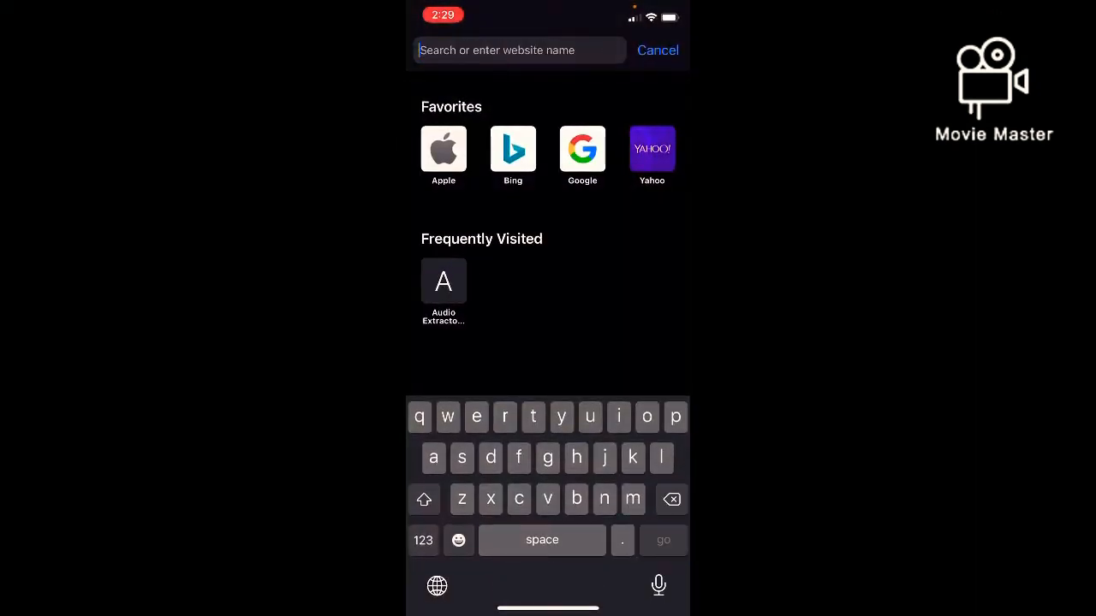
type("audio")
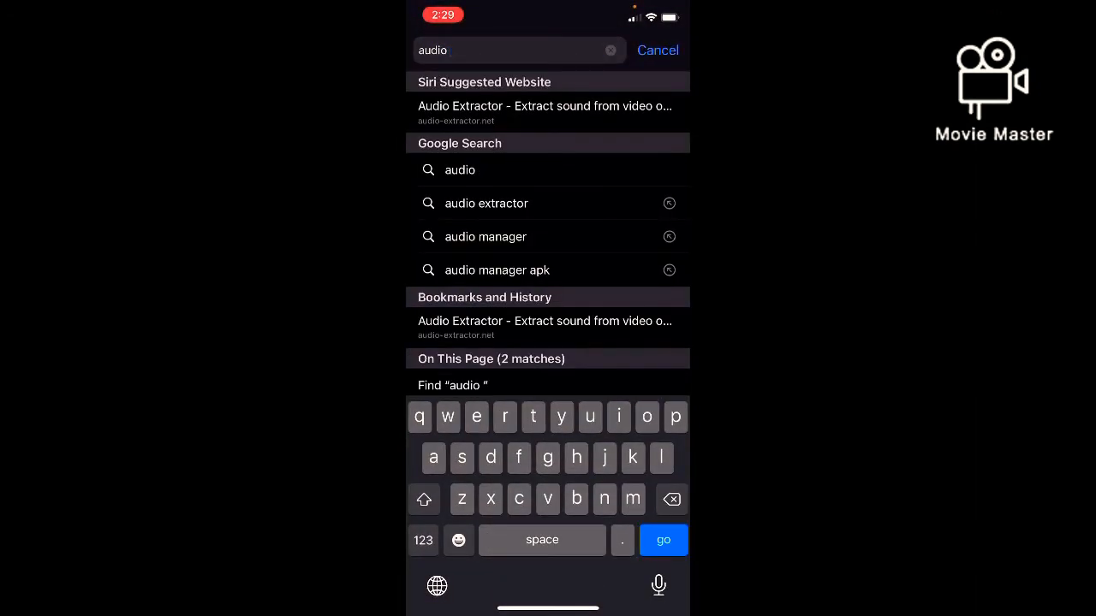
left_click(486, 202)
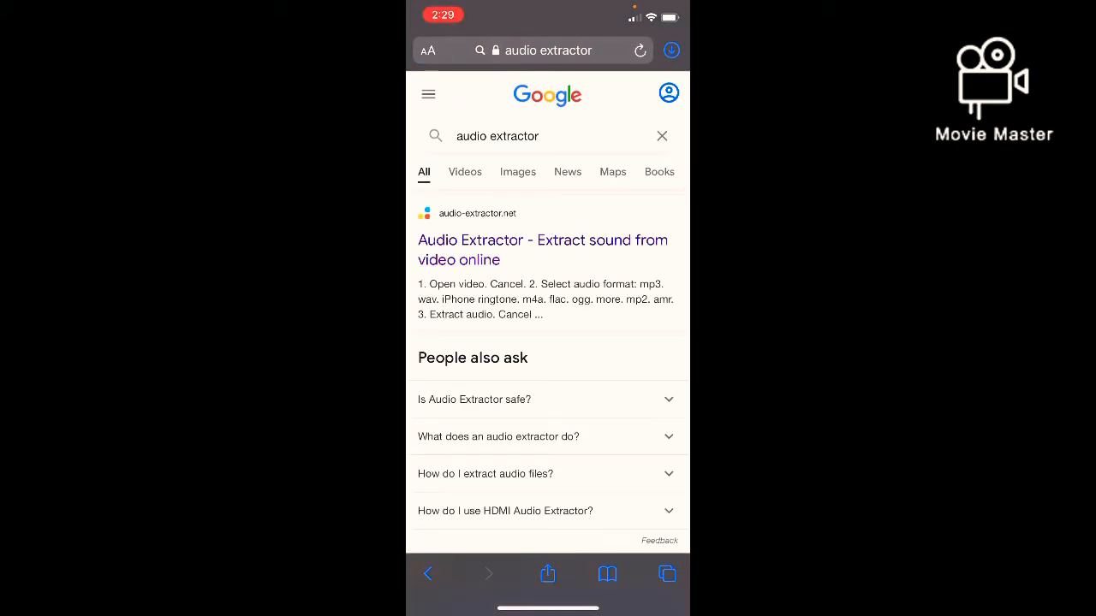
Step: On the Audio Extractor site choose iPhone ringtone output and load the source video
left_click(541, 250)
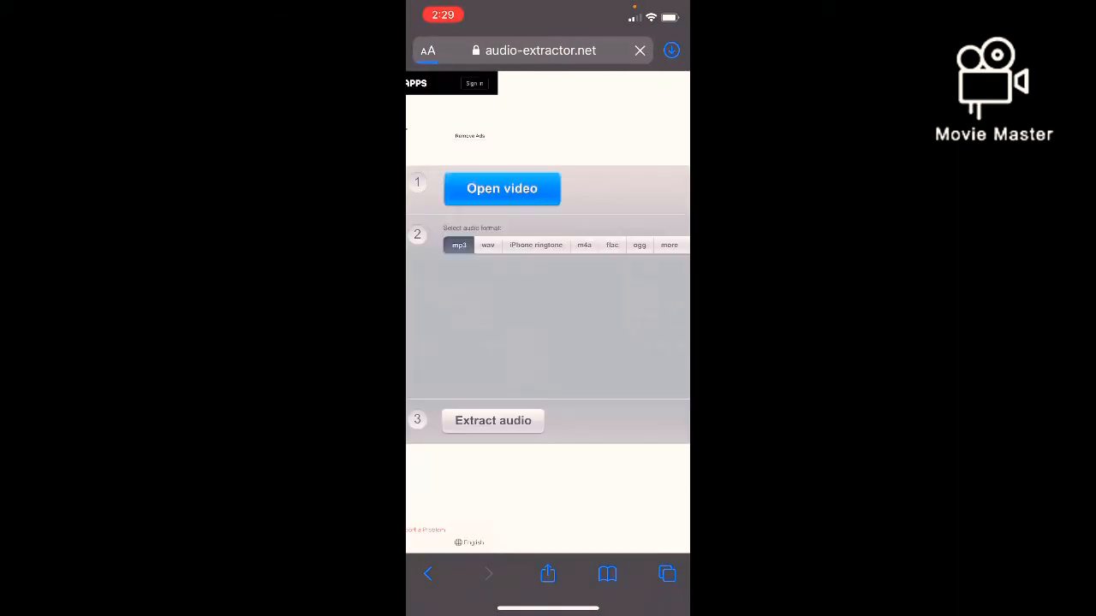
left_click(534, 244)
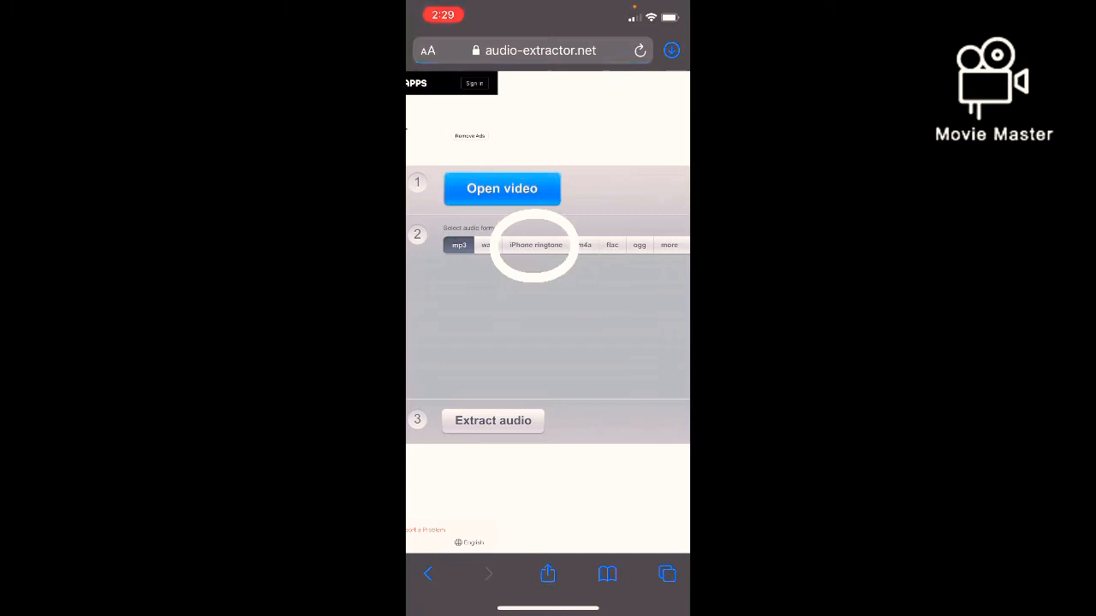
left_click(534, 245)
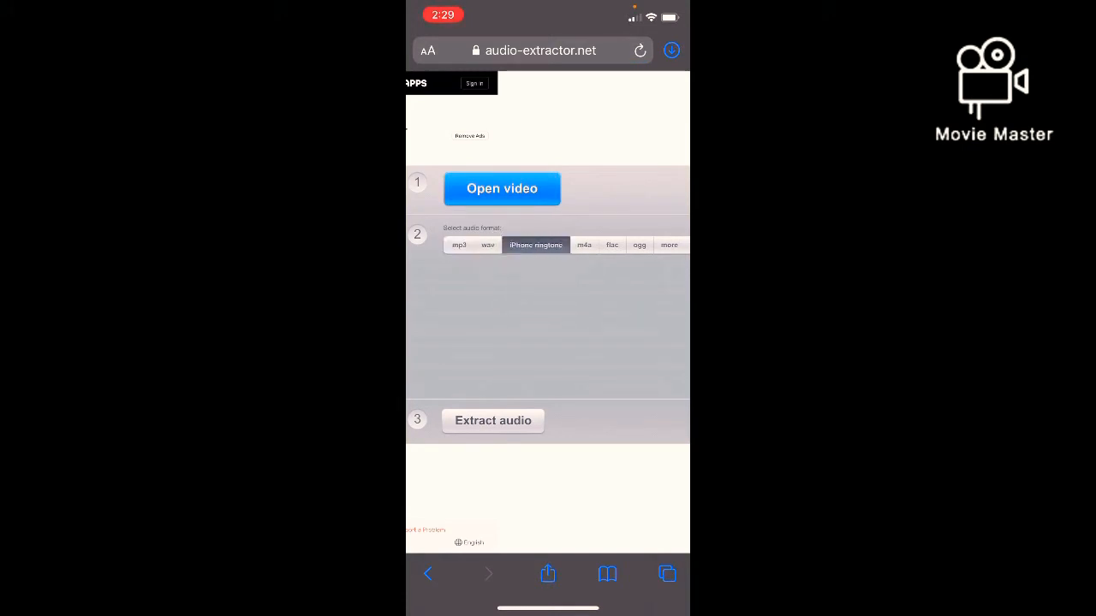
left_click(502, 188)
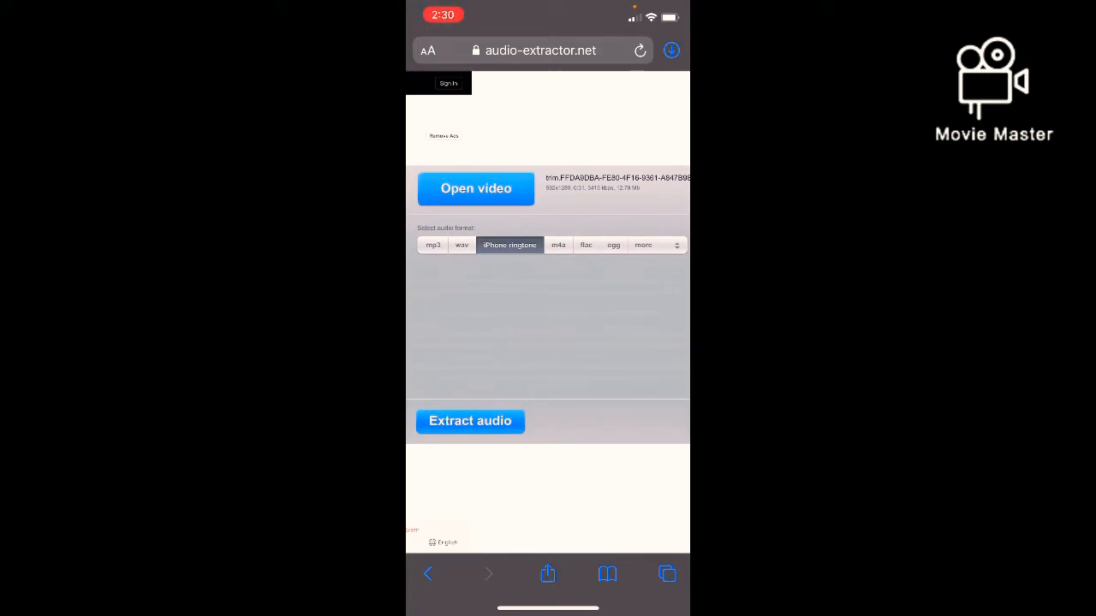
Step: Extract the video's audio as a ringtone and download it to the Downloads folder
left_click(469, 421)
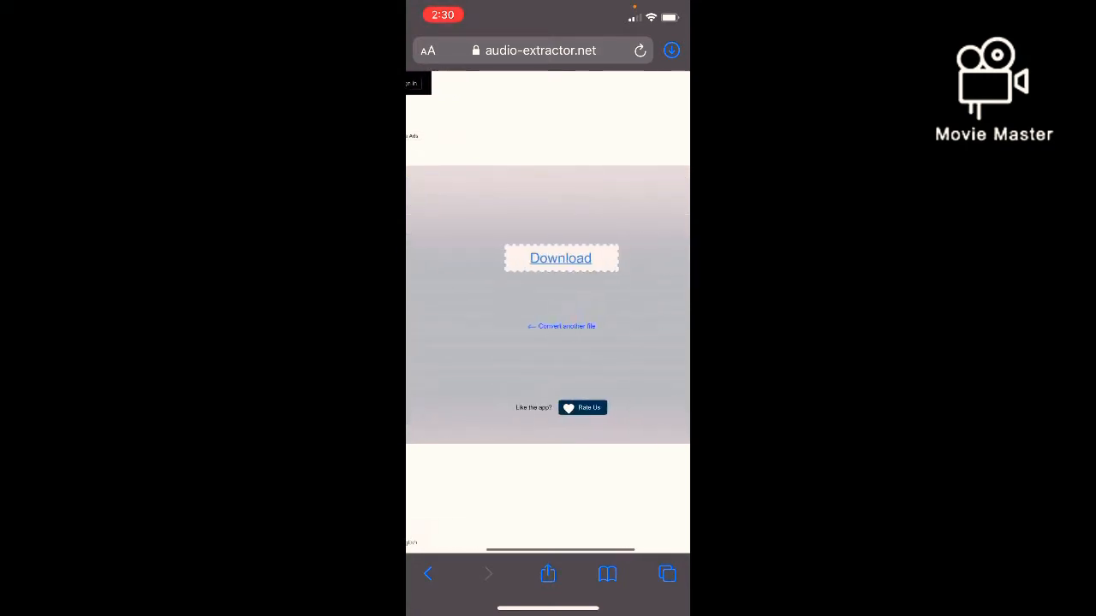
left_click(560, 257)
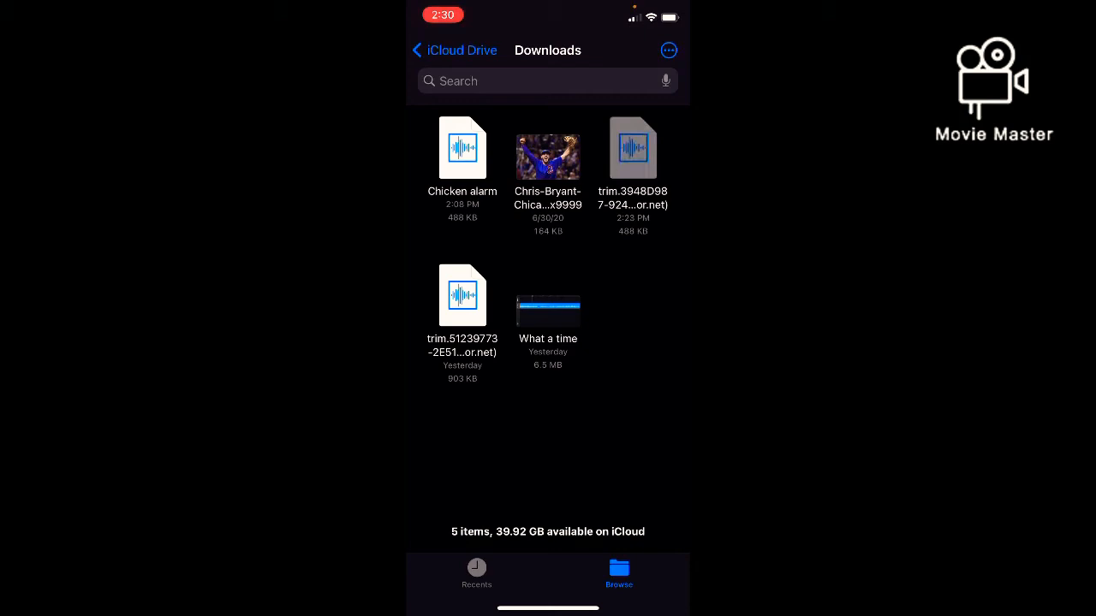
Step: Rename the downloaded audio file in Files to 'Funny alarm'
right_click(634, 147)
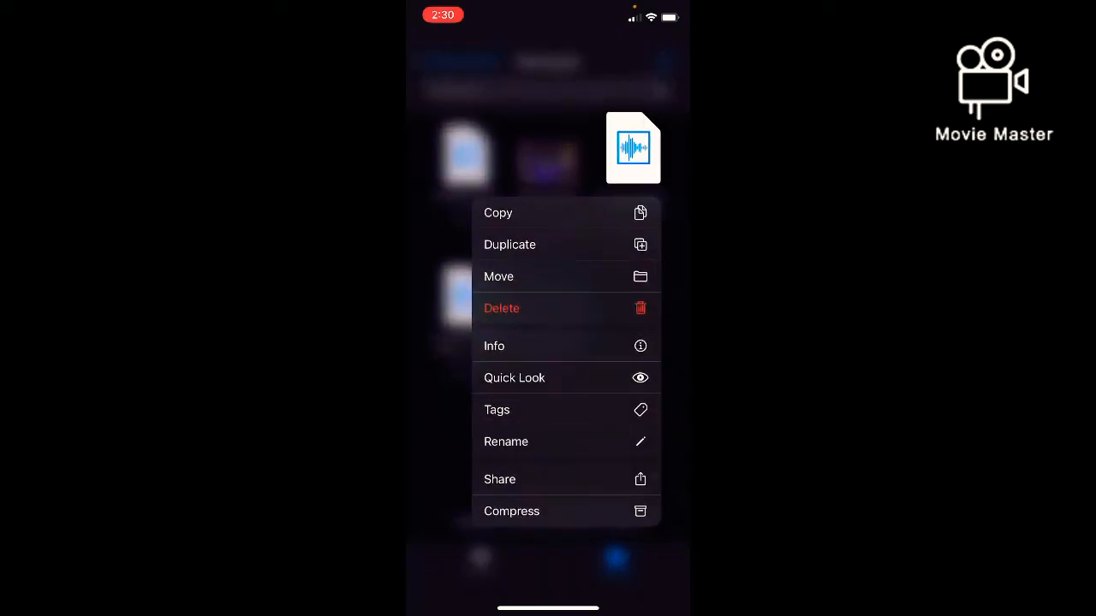
left_click(507, 441)
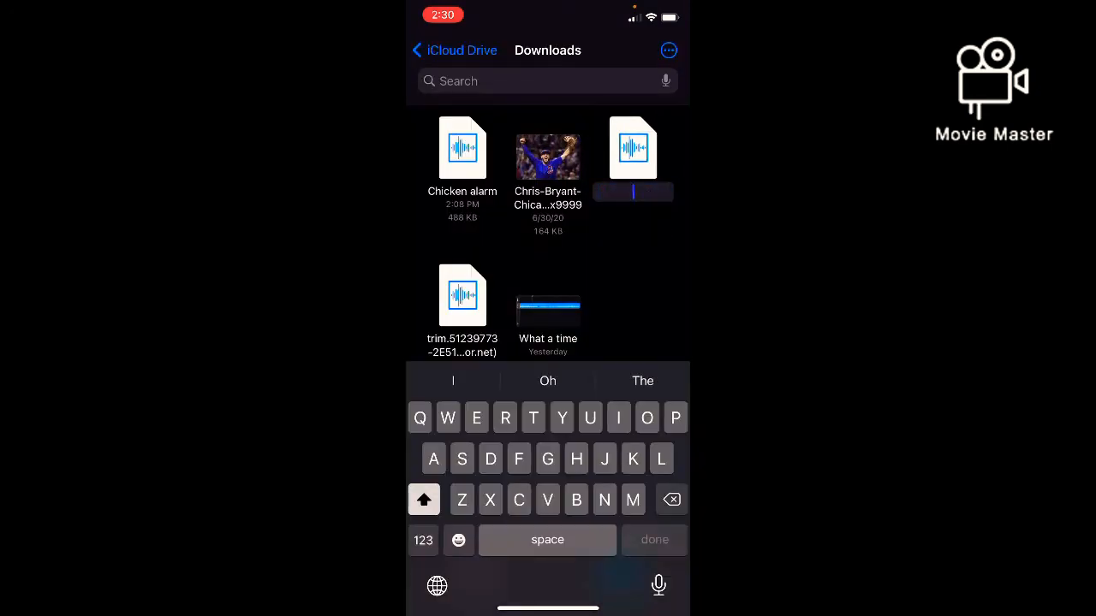
type("Ala")
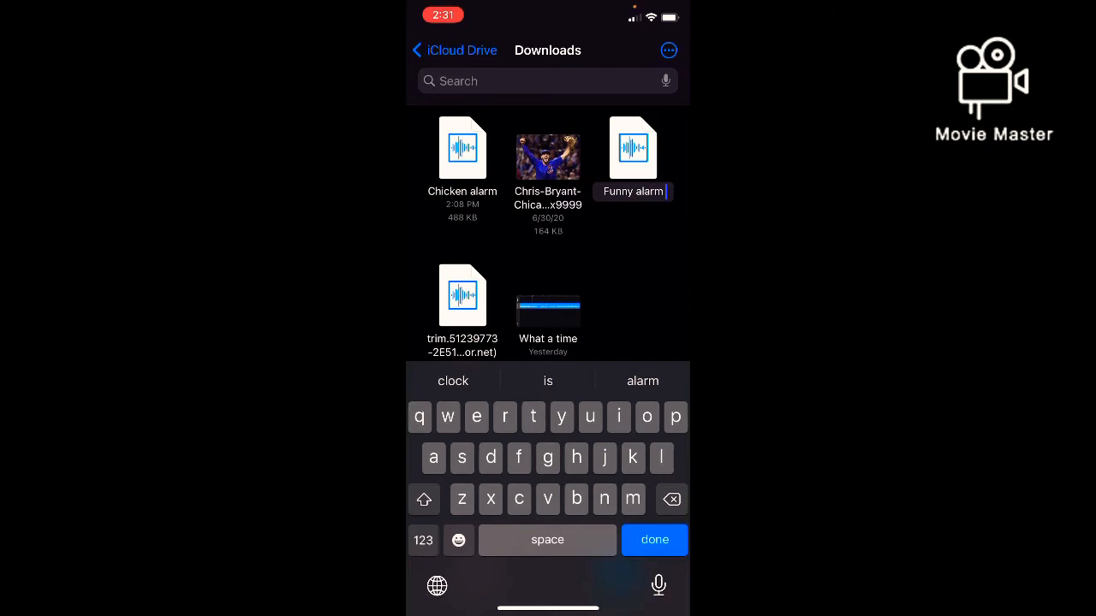
left_click(654, 539)
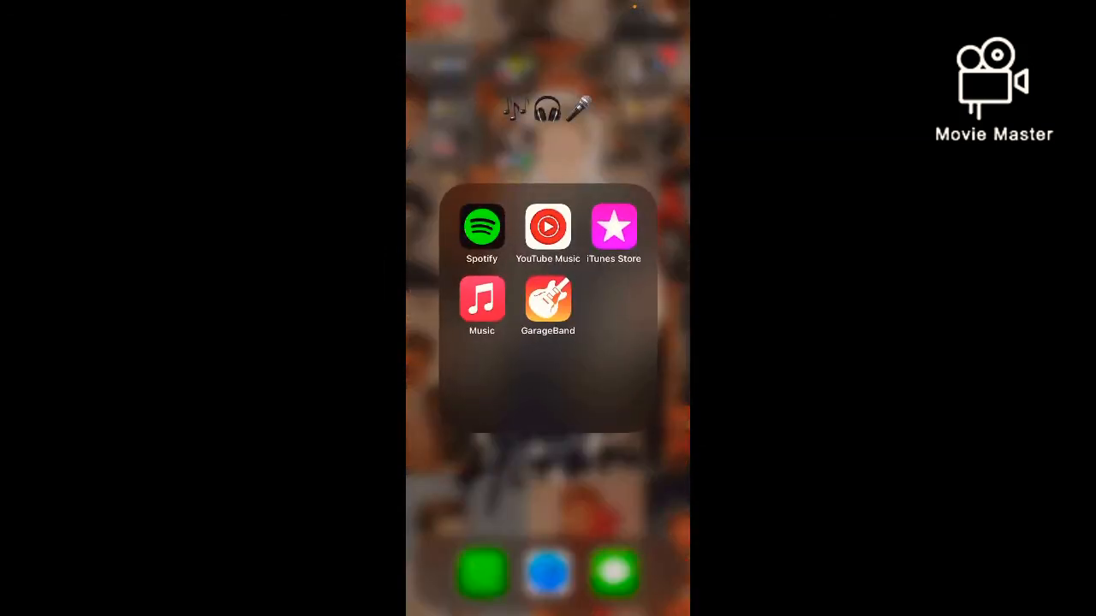
Step: Launch GarageBand, start a new Audio Recorder song and switch to its tracks view
left_click(548, 305)
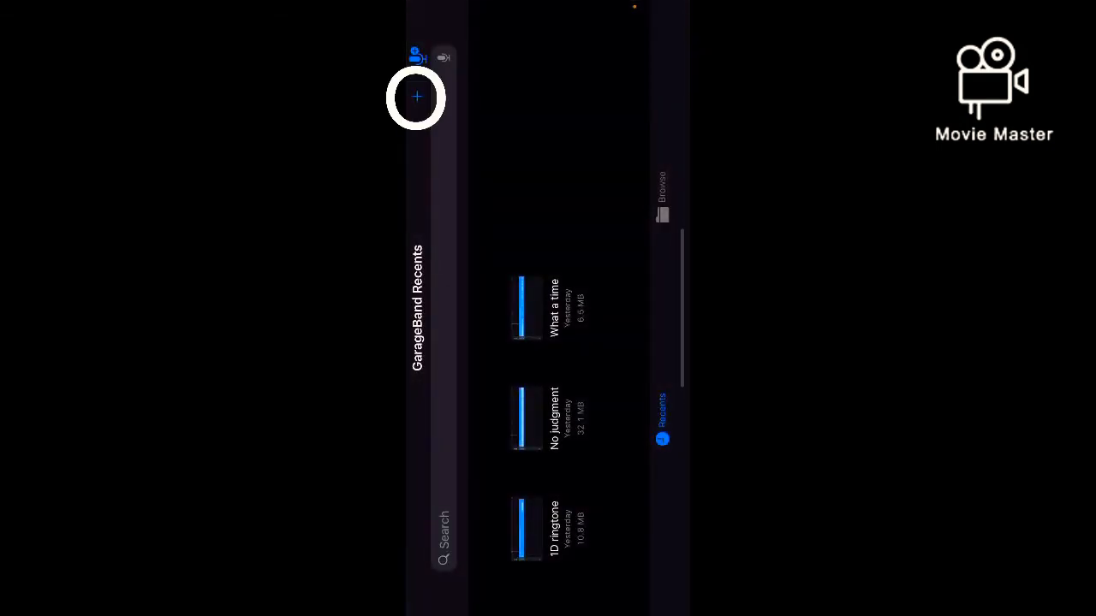
left_click(418, 96)
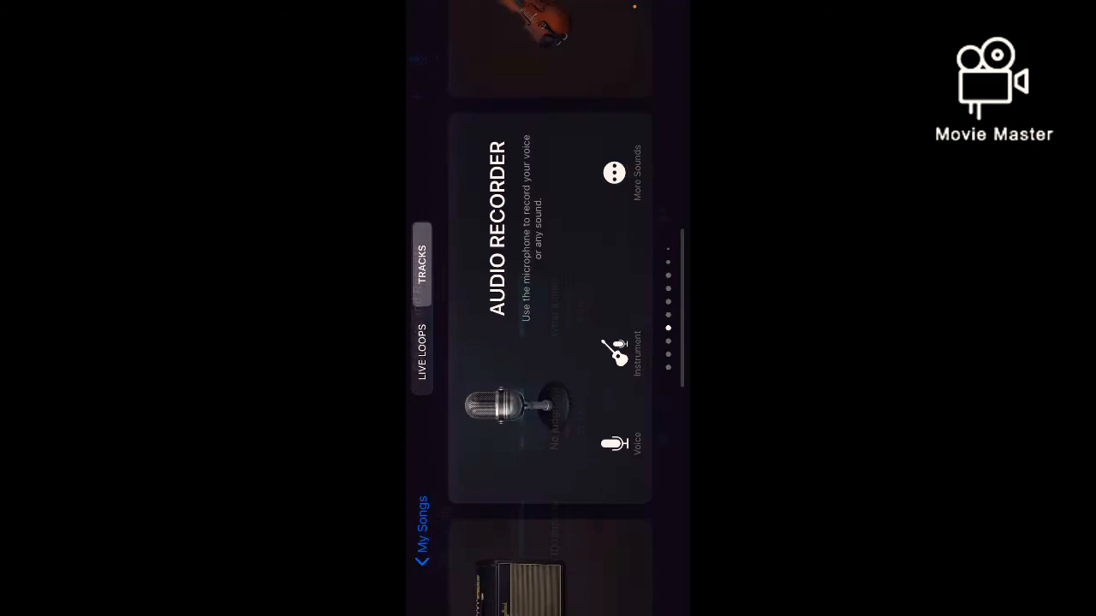
scroll("down", 3)
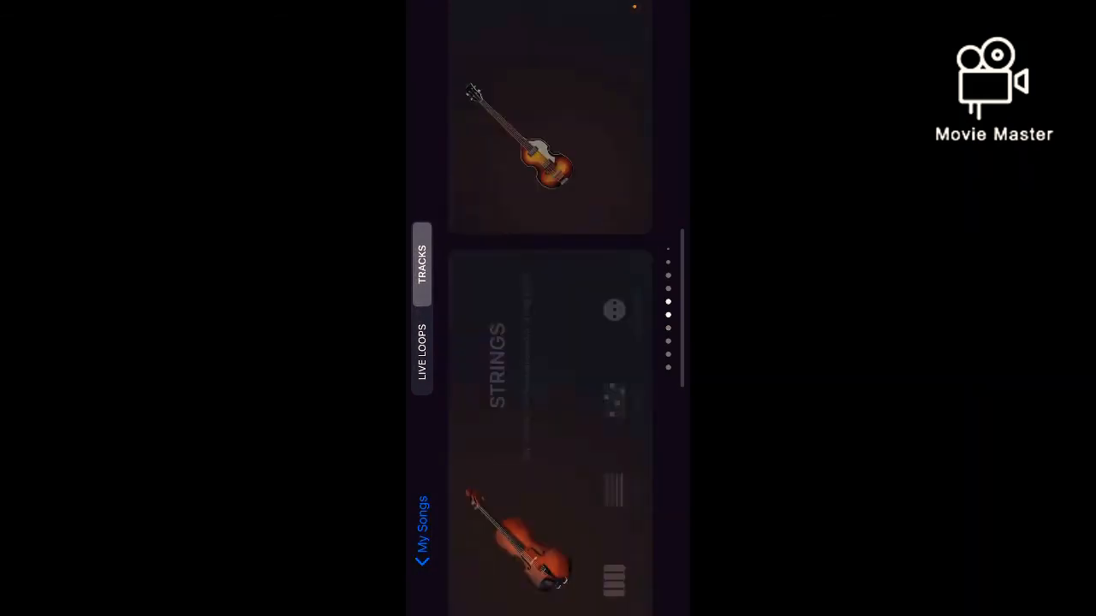
scroll("down", 3)
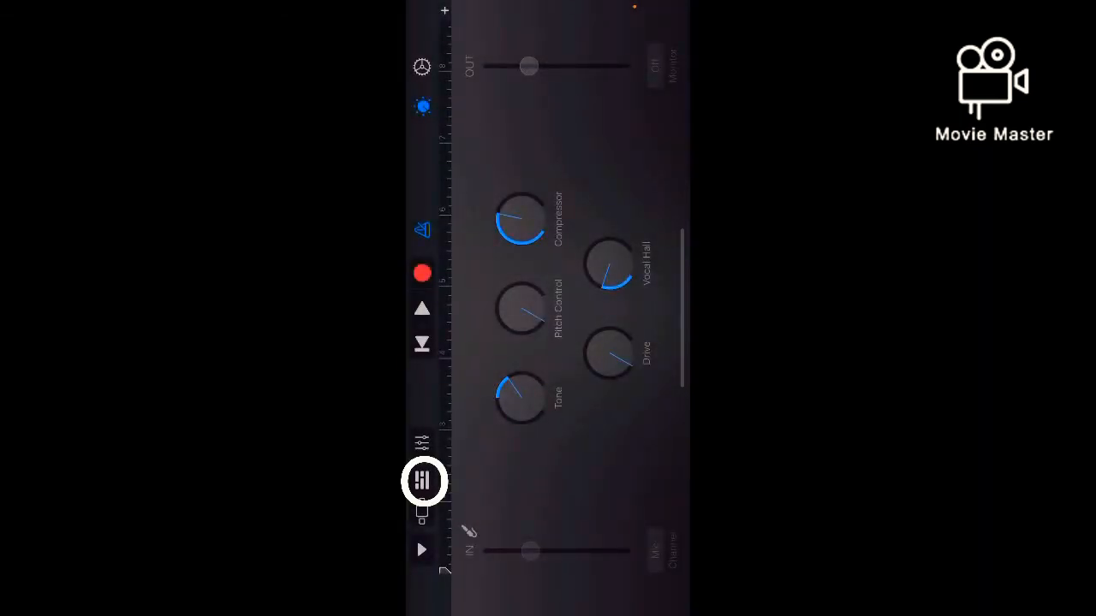
left_click(421, 481)
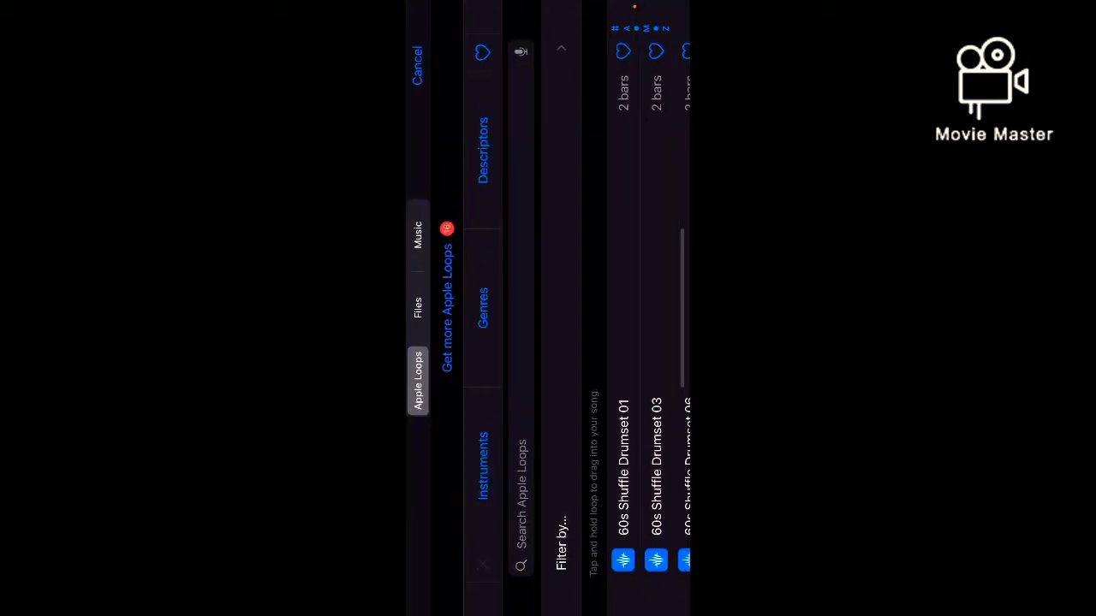
Step: Import the 'Funny alarm' file from Files into the song as a track region
left_click(418, 308)
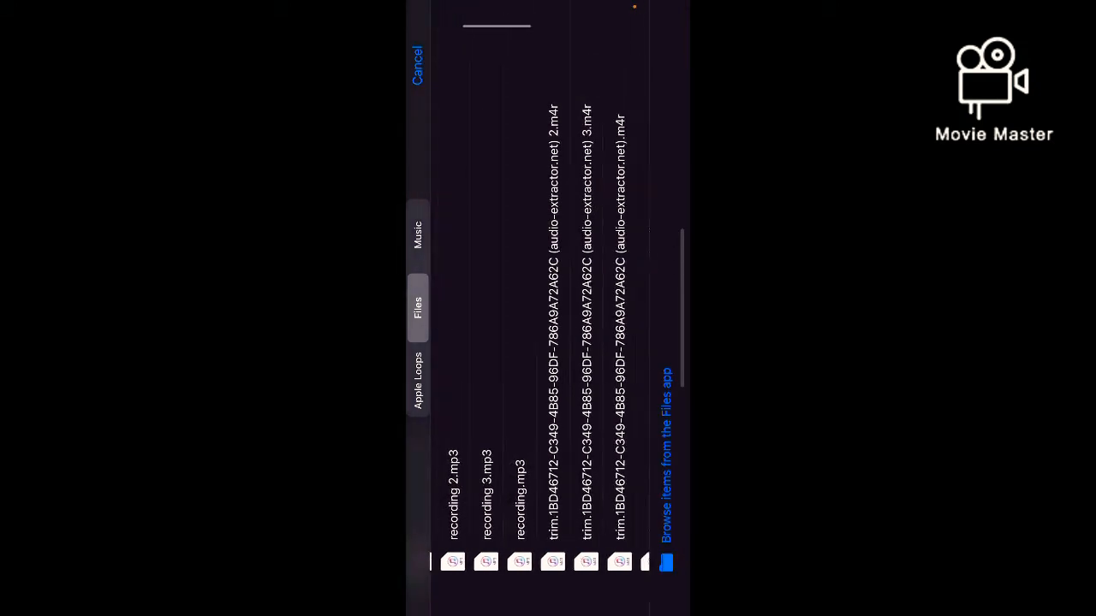
scroll("left", 3)
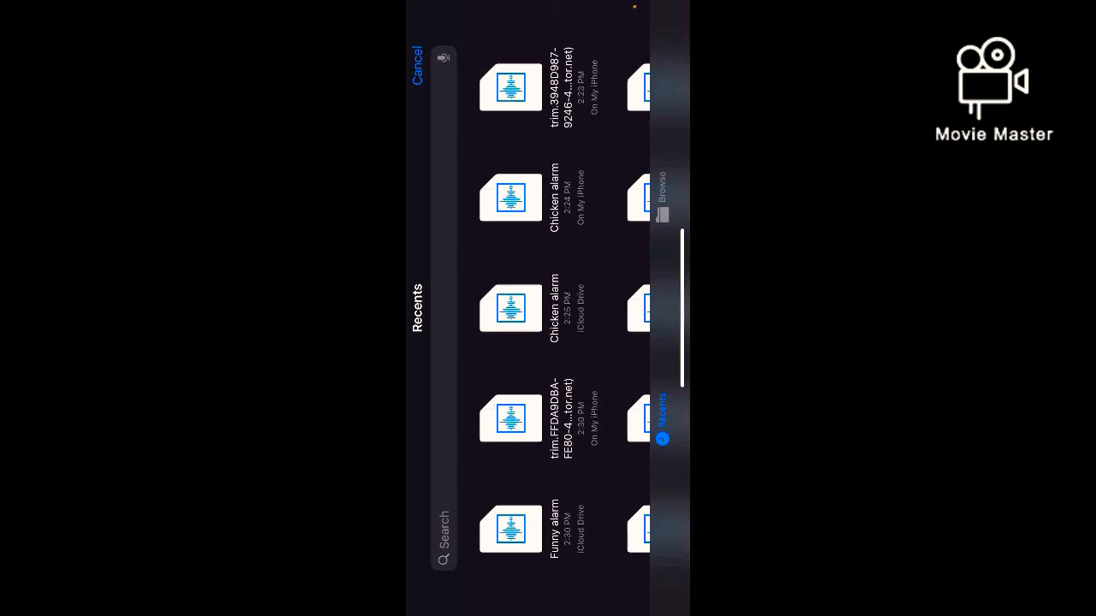
left_click(417, 308)
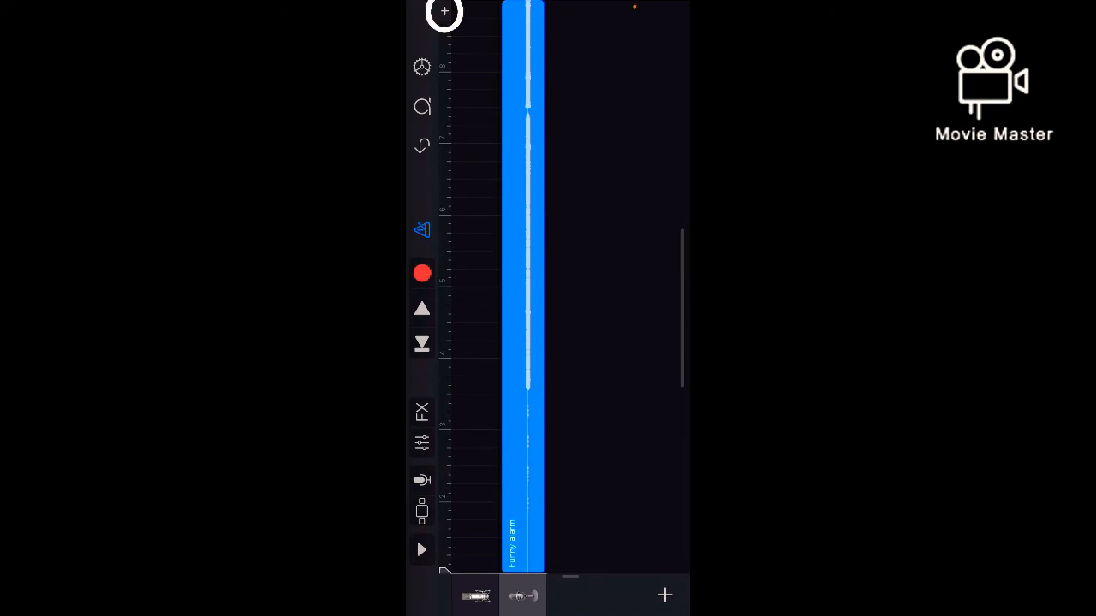
Step: Set the song section length to Automatic so the whole Funny alarm region fits
left_click(444, 10)
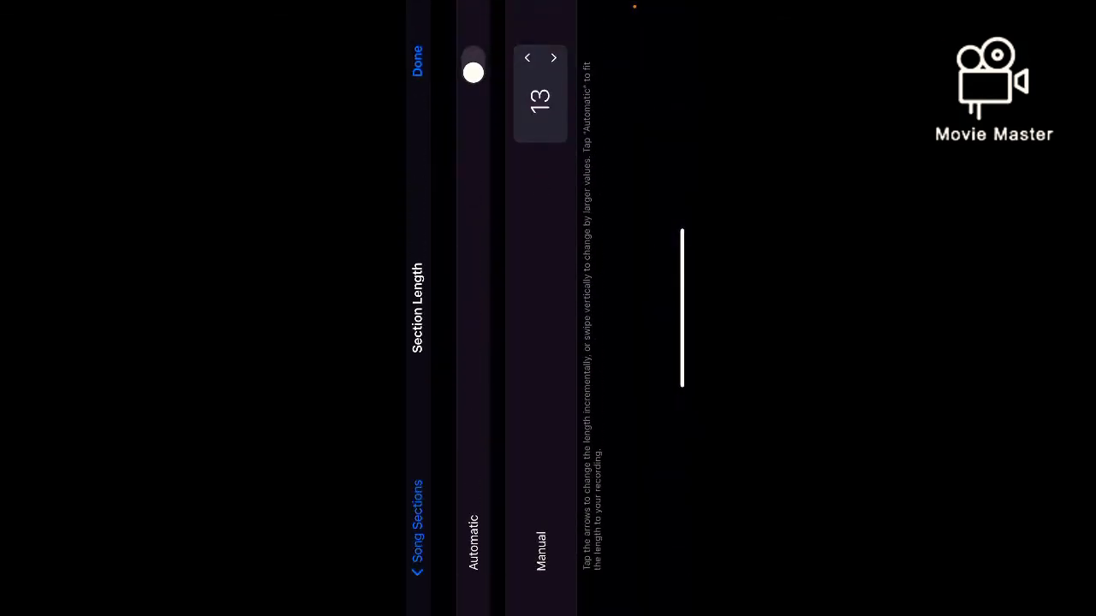
left_click(417, 65)
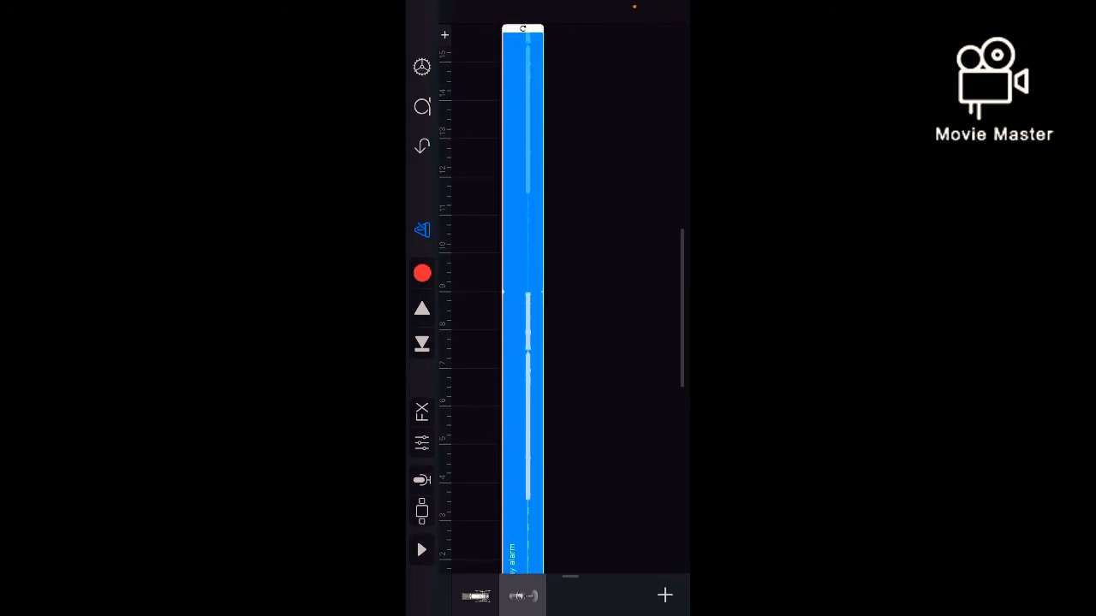
left_click(421, 549)
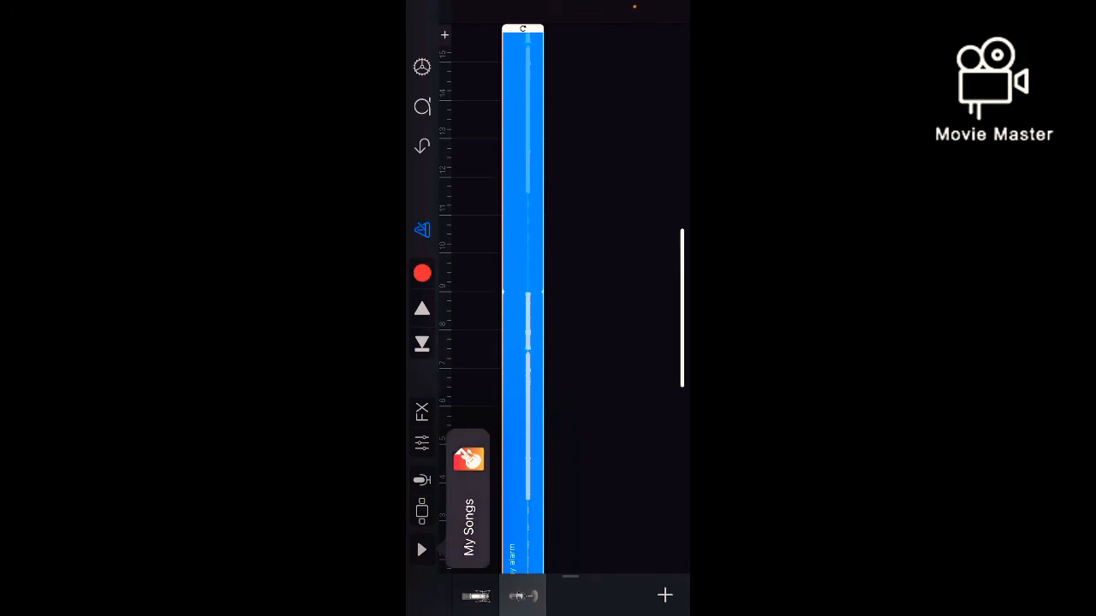
Step: Return to My Songs, rename the song 'Funny alarm' and bring up its Share options
left_click(466, 521)
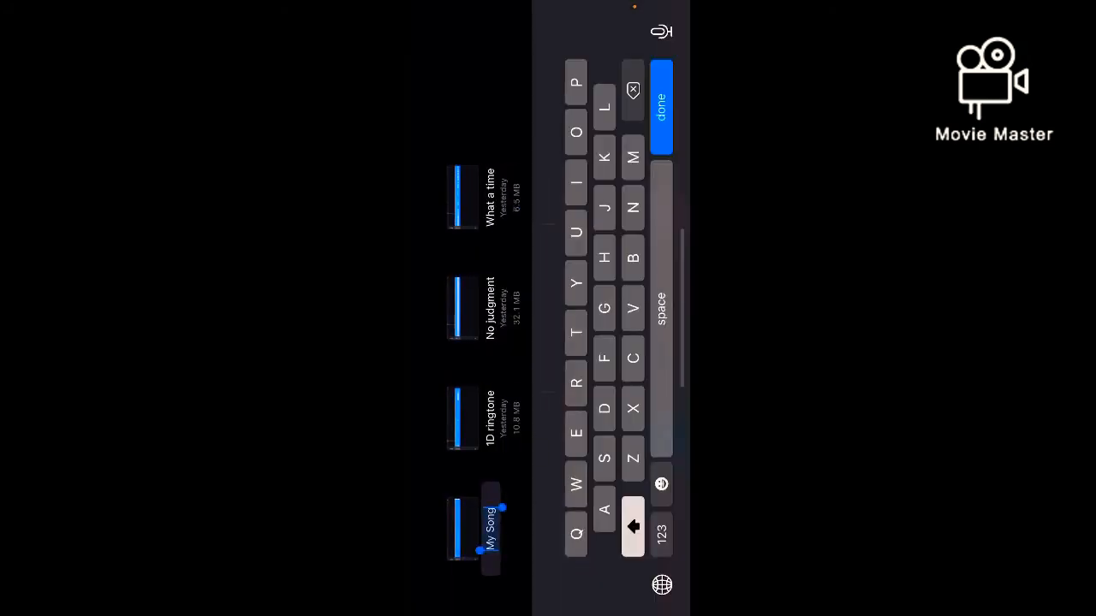
left_click(634, 205)
type("Funny al")
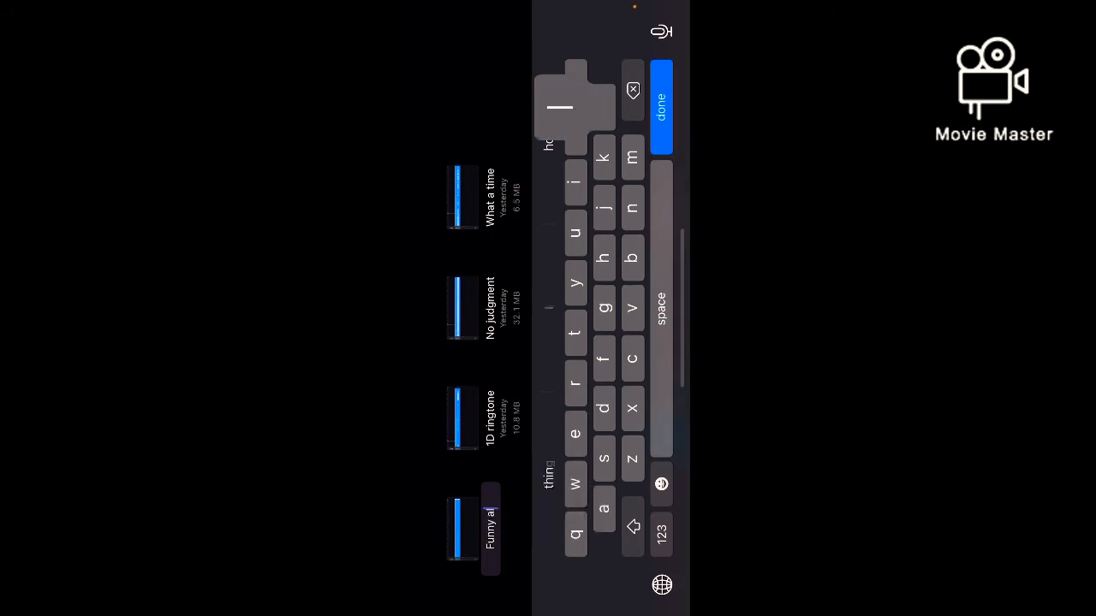
left_click(660, 110)
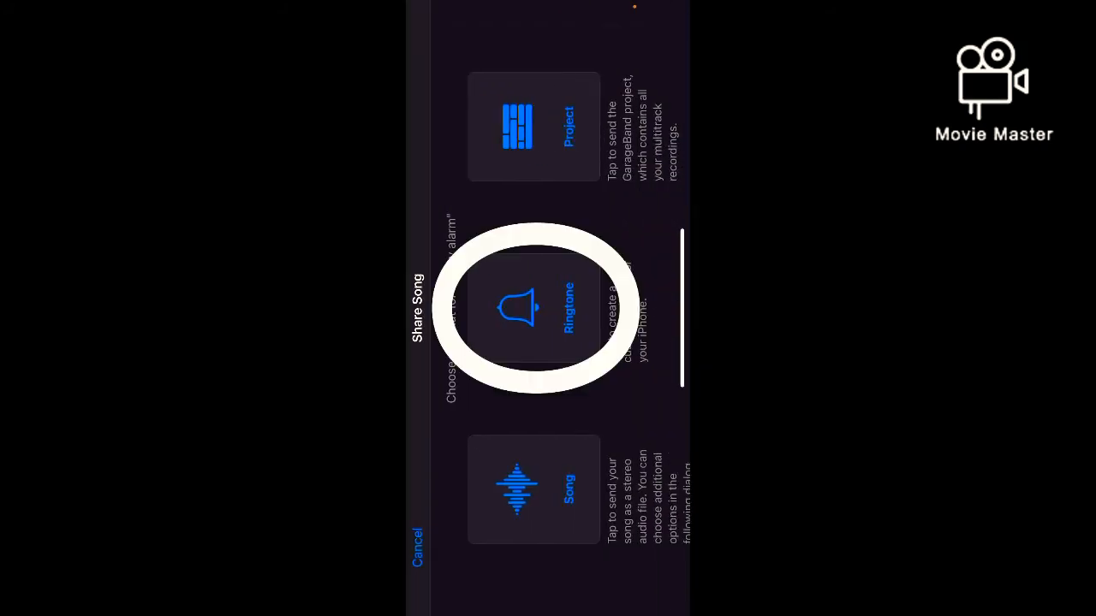
Step: Export 'Funny alarm' as a ringtone, accepting automatic shortening, and dismiss the success message
left_click(534, 310)
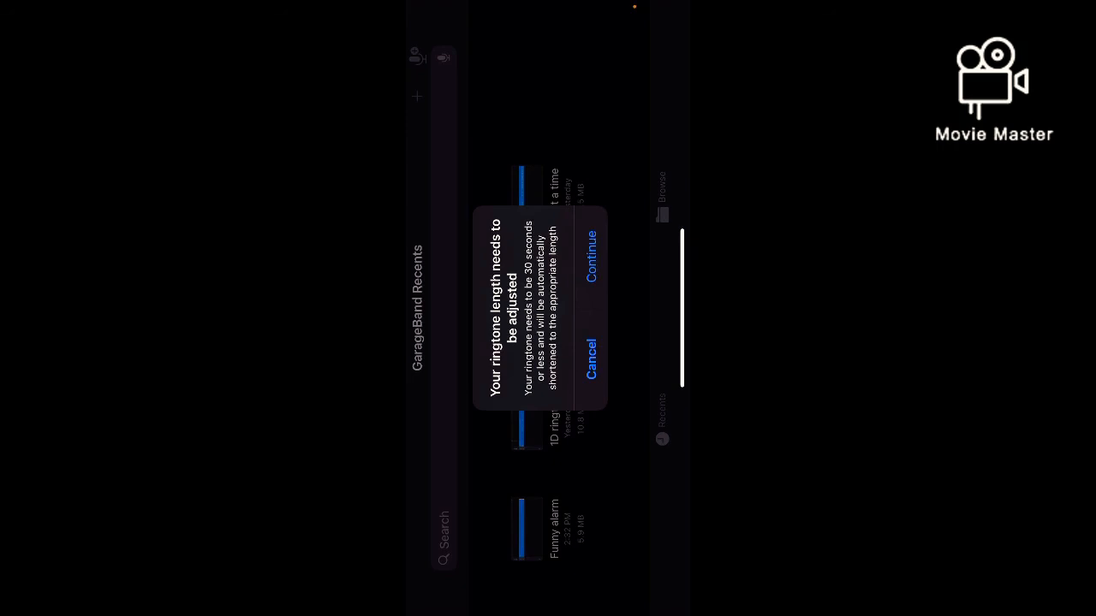
left_click(589, 257)
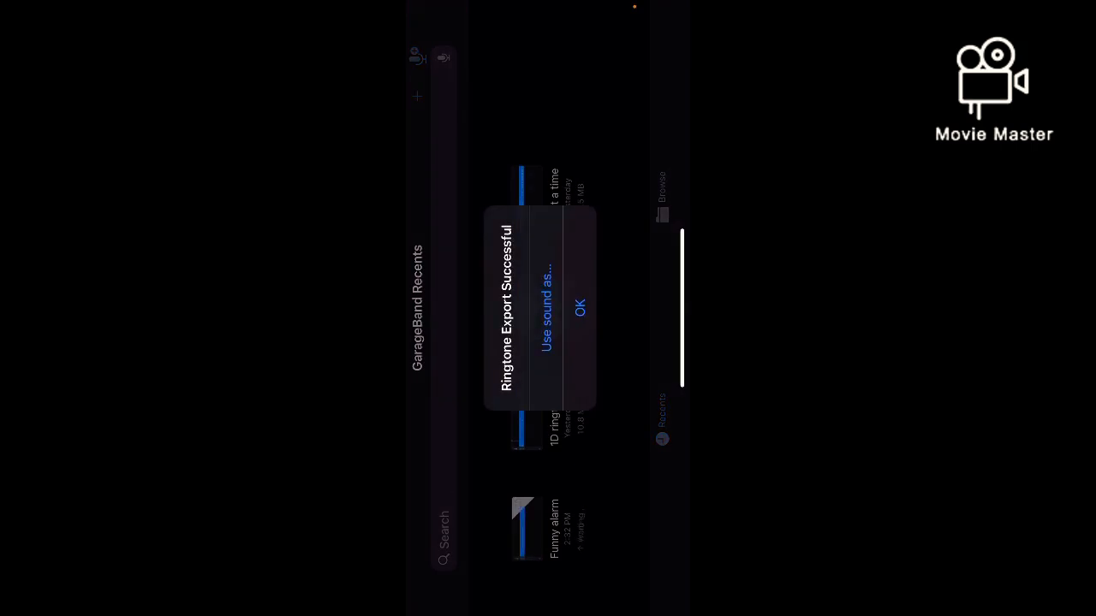
left_click(579, 308)
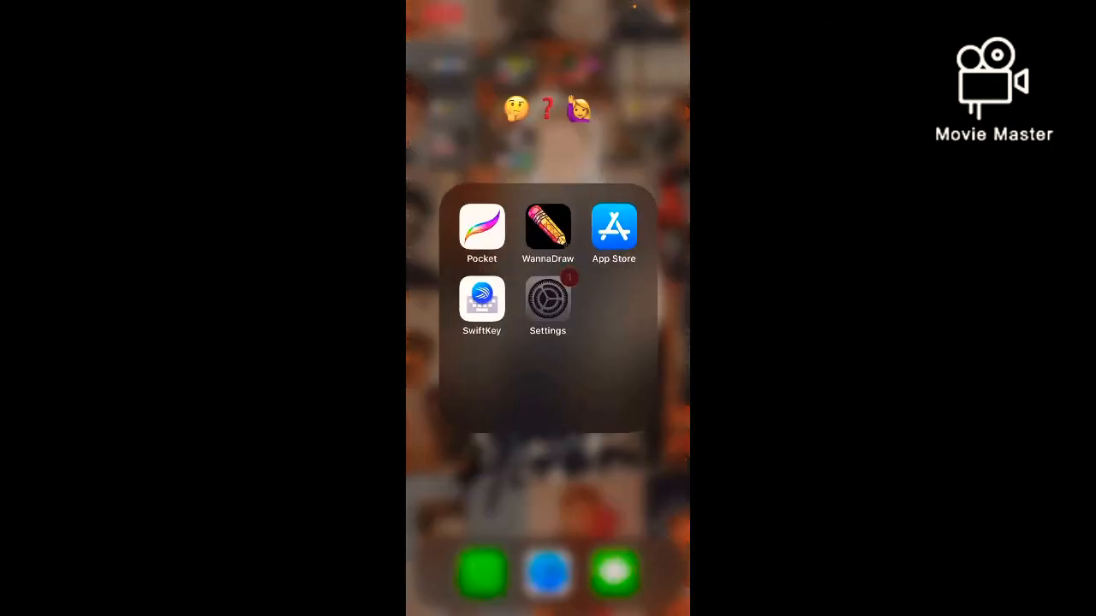
Step: Go to Settings > Sounds & Haptics to reach the ringtone list
left_click(548, 300)
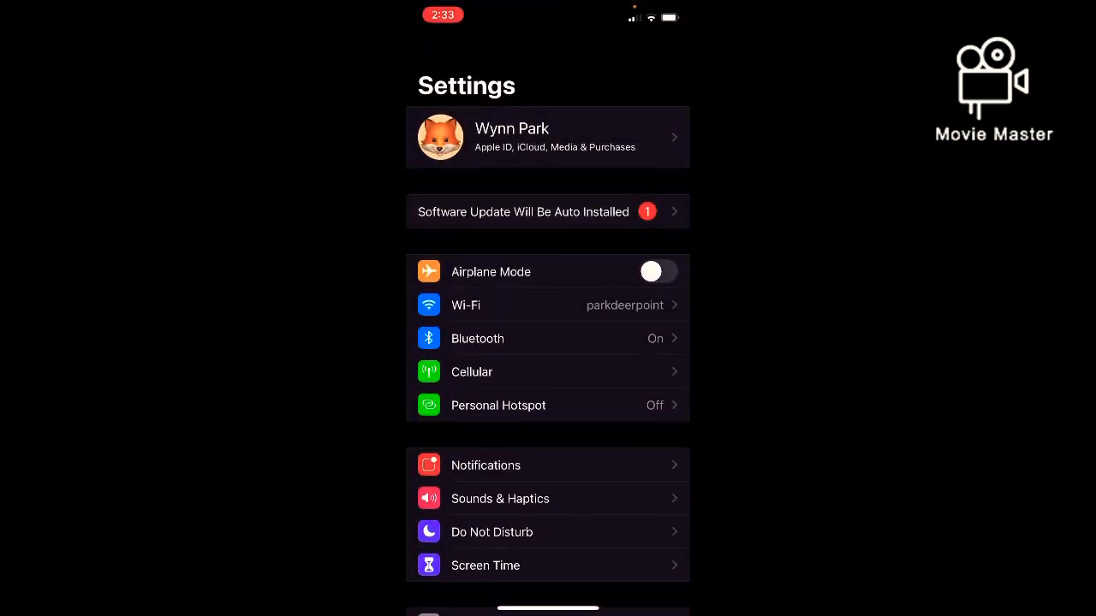
left_click(500, 498)
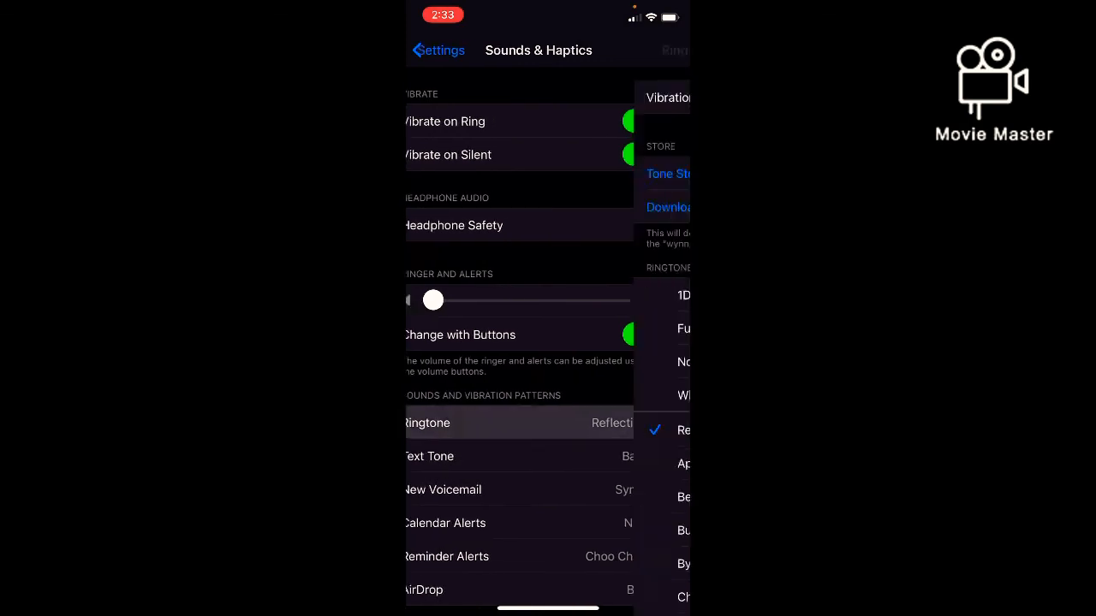